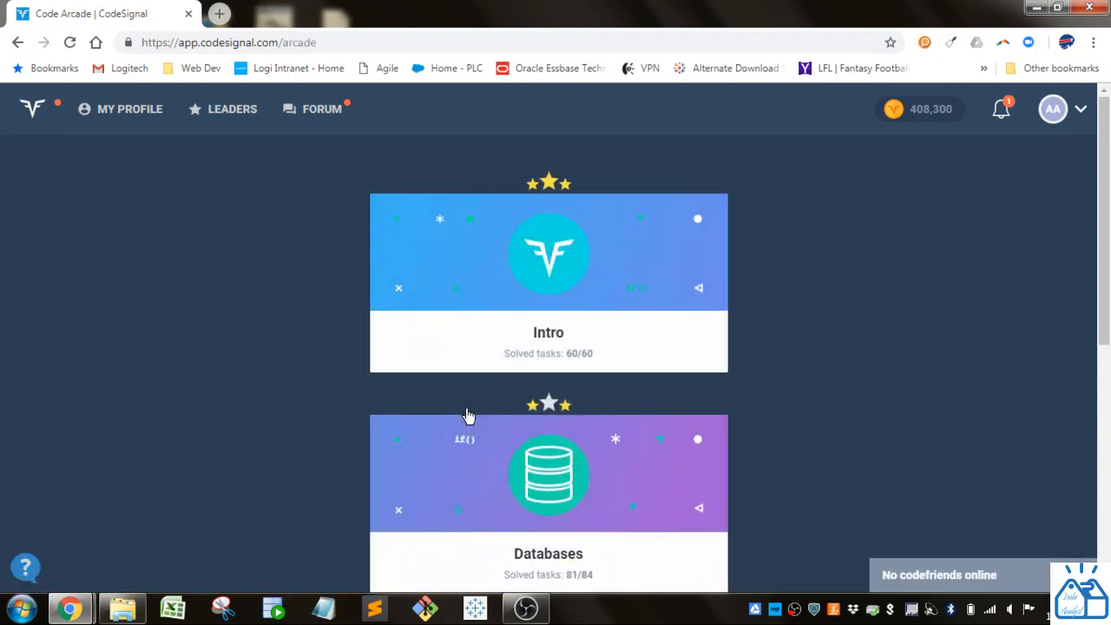
# - Enter the Databases arcade track and select marketReport under GROUP Dishes BY Type
pyautogui.scroll(-3)
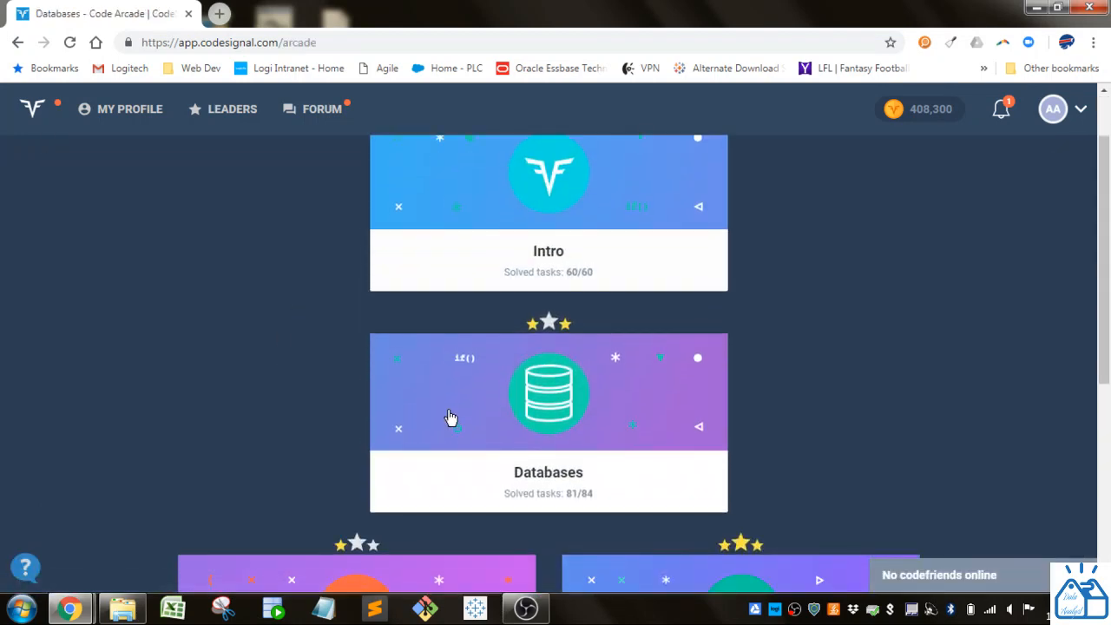
pyautogui.click(548, 393)
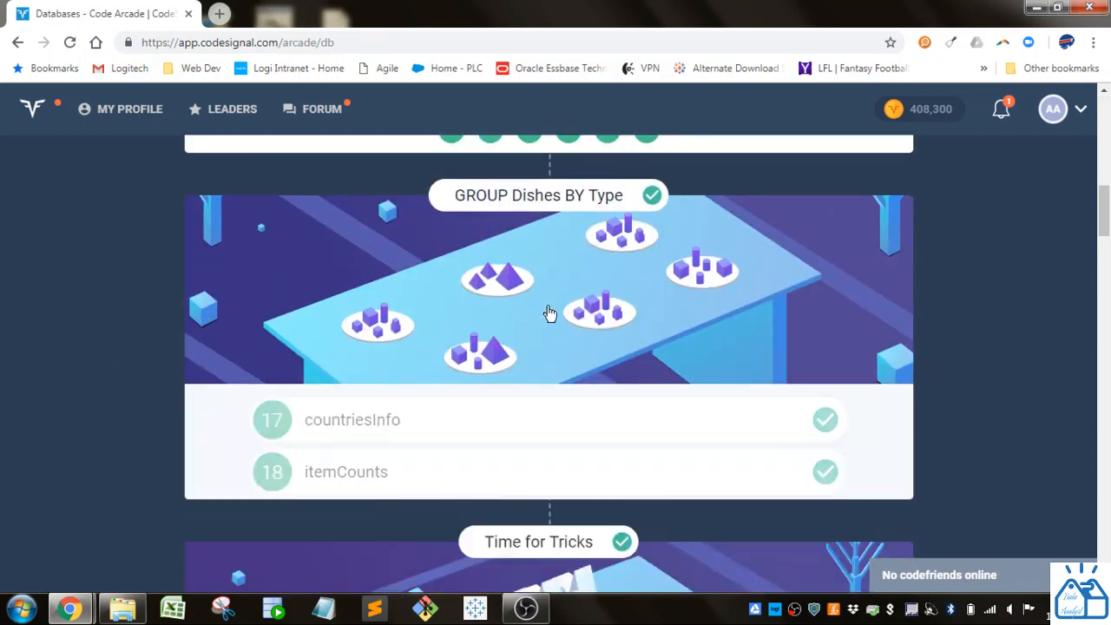
pyautogui.scroll(-3)
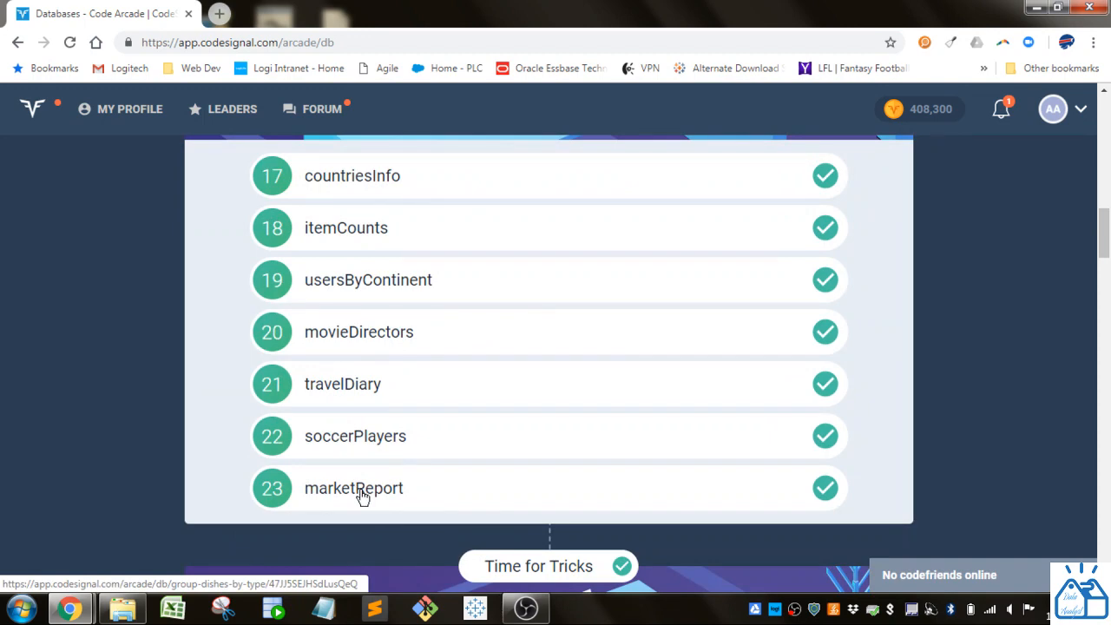
pyautogui.click(354, 488)
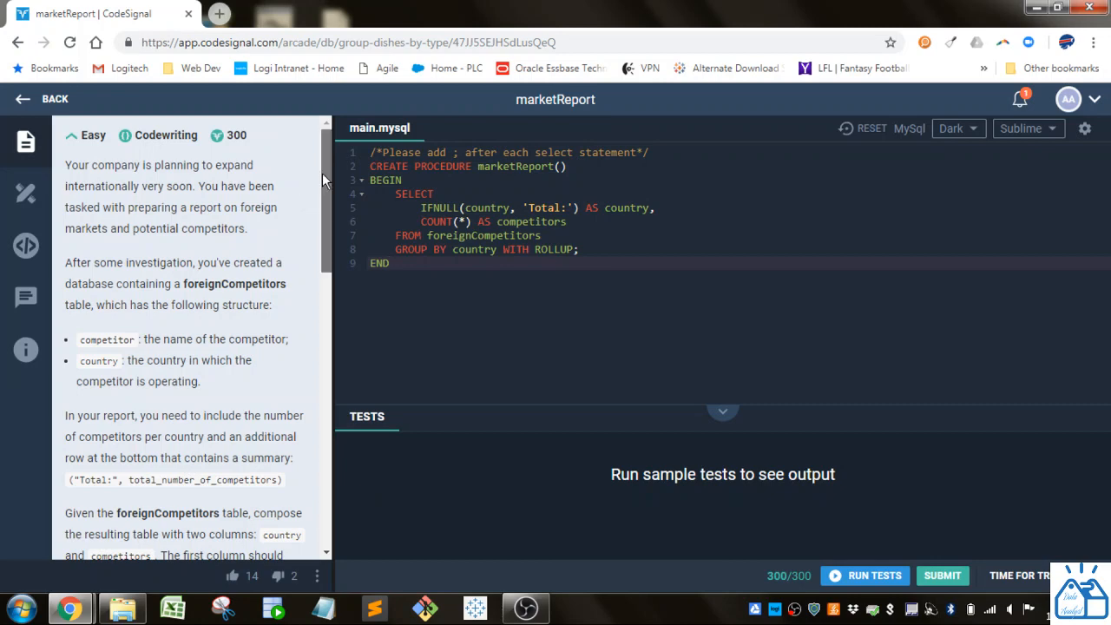
pyautogui.scroll(-3)
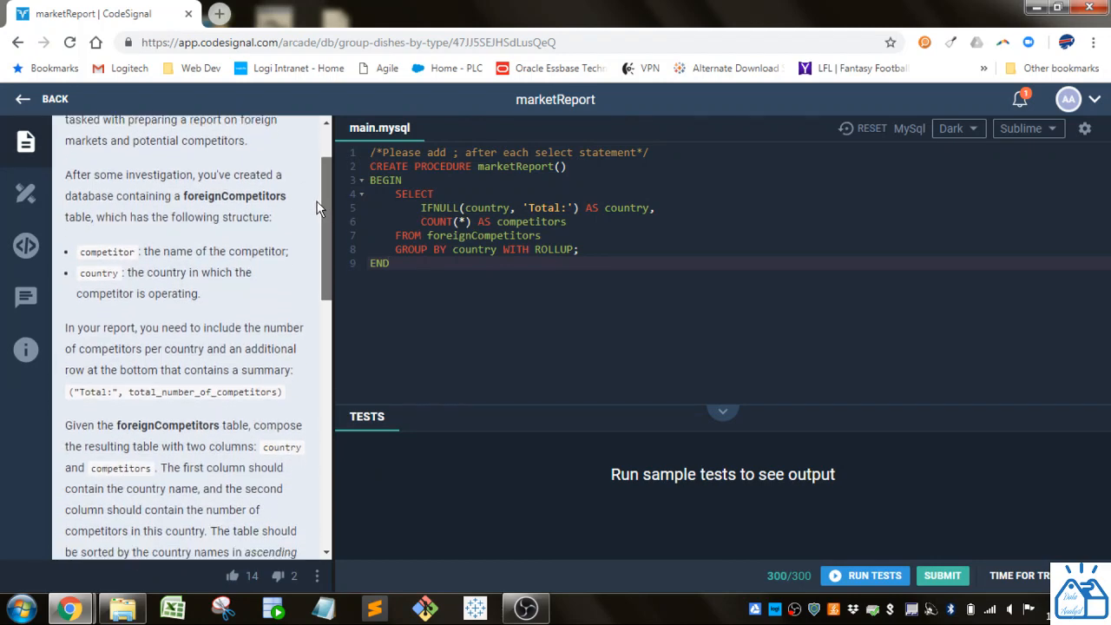
pyautogui.scroll(-3)
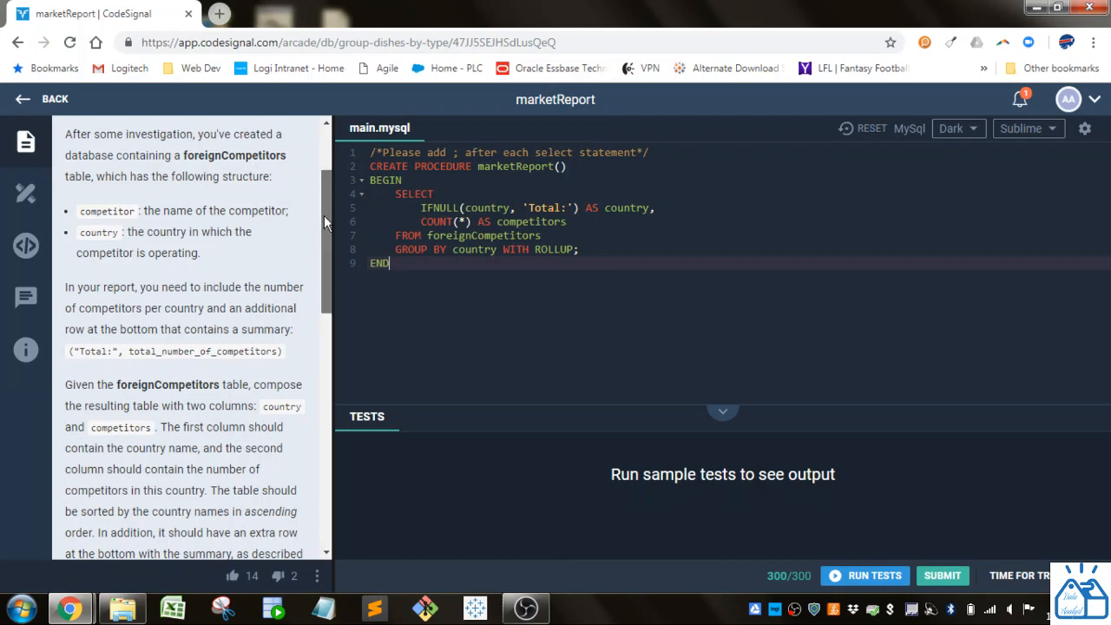
pyautogui.scroll(-3)
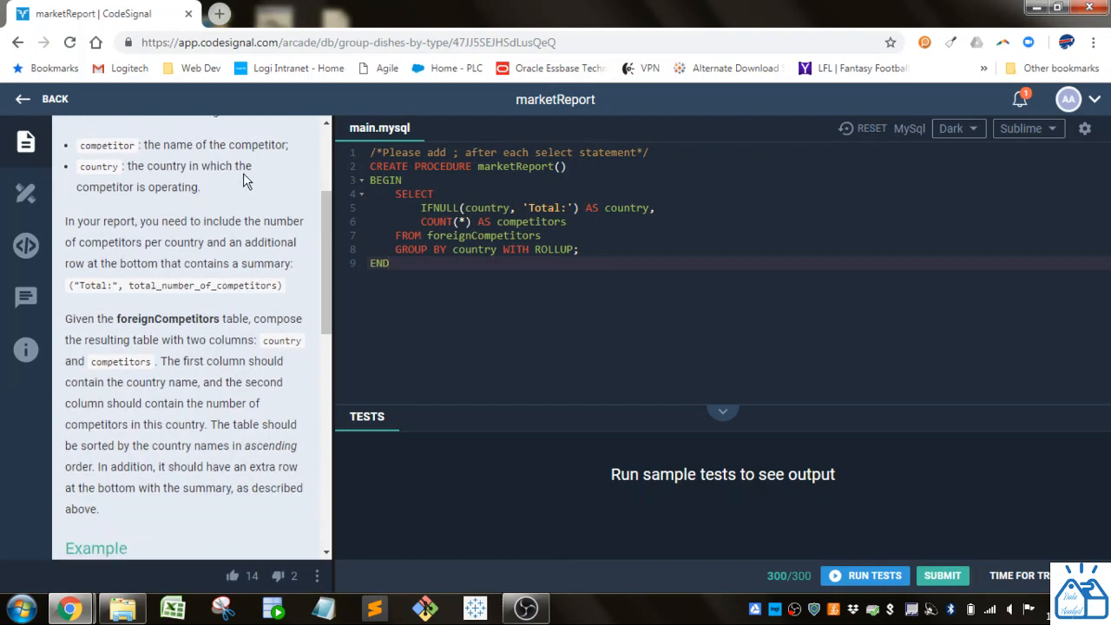
pyautogui.moveTo(323, 230)
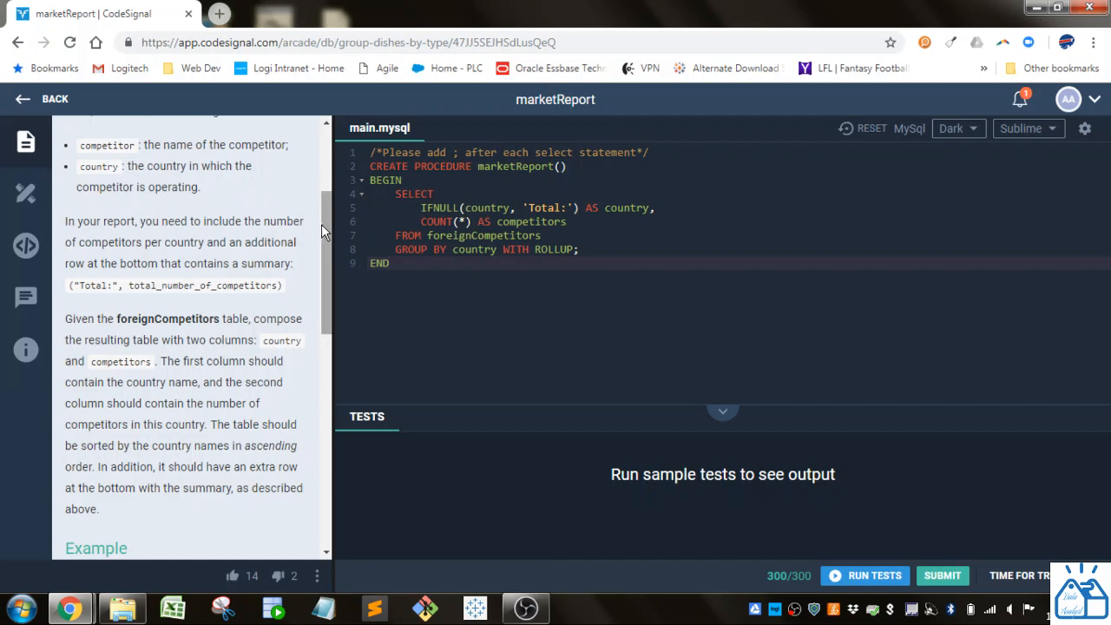
pyautogui.scroll(-3)
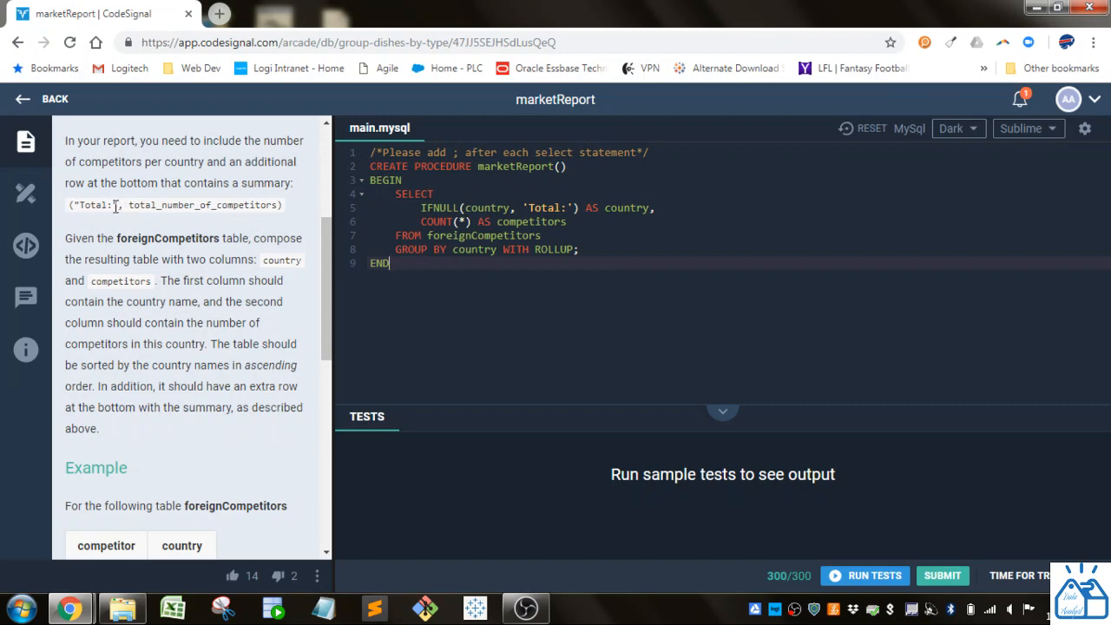
pyautogui.moveTo(322, 247)
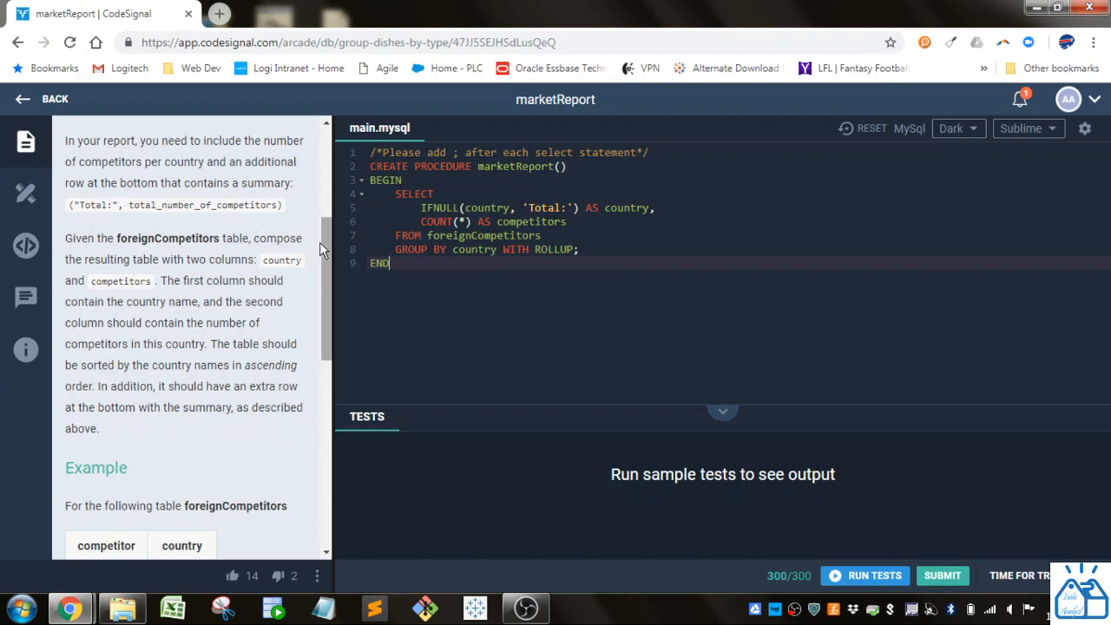
pyautogui.scroll(-3)
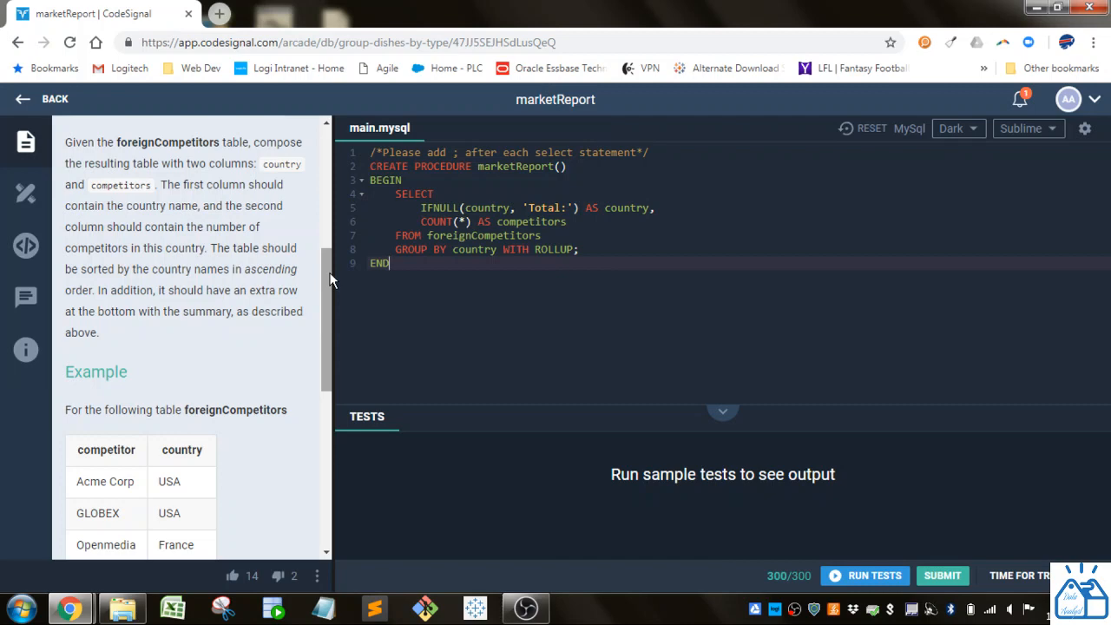
pyautogui.scroll(-3)
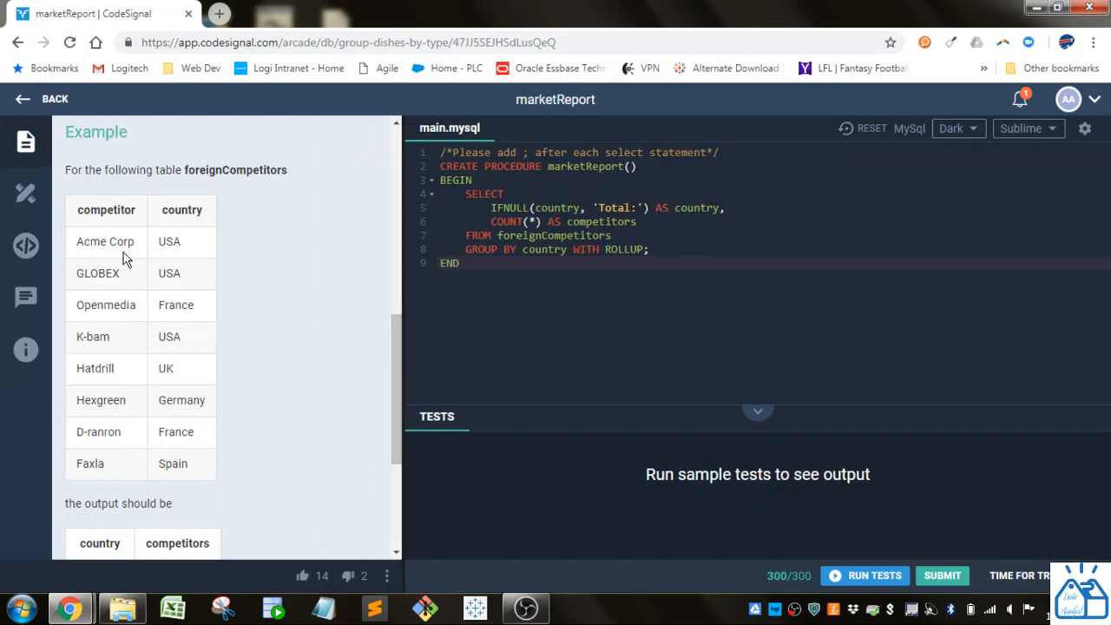
pyautogui.scroll(-3)
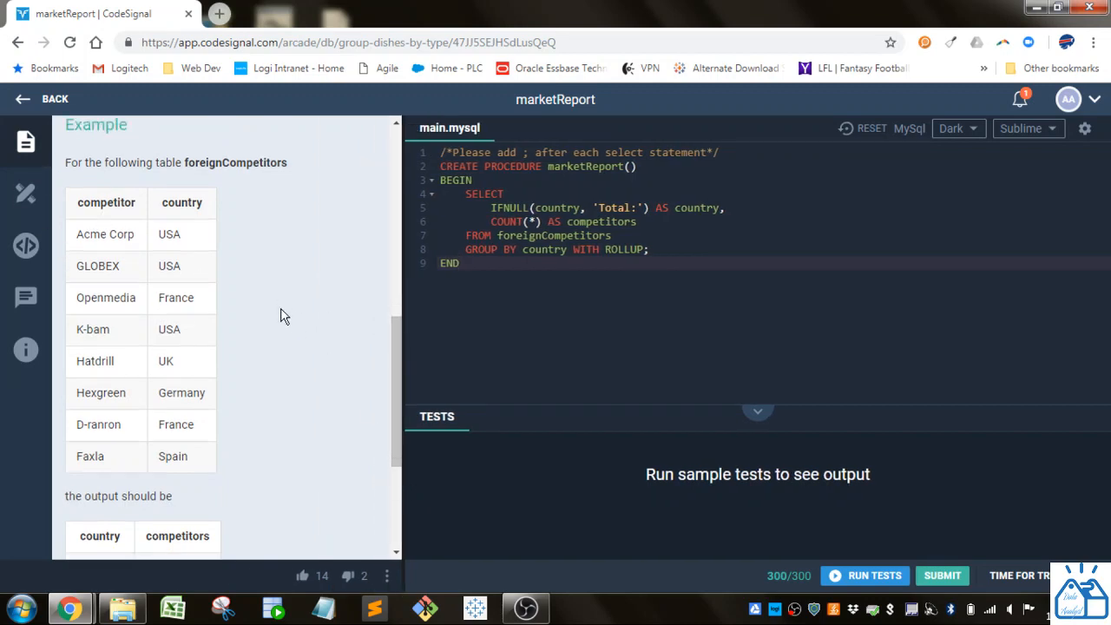
pyautogui.scroll(-3)
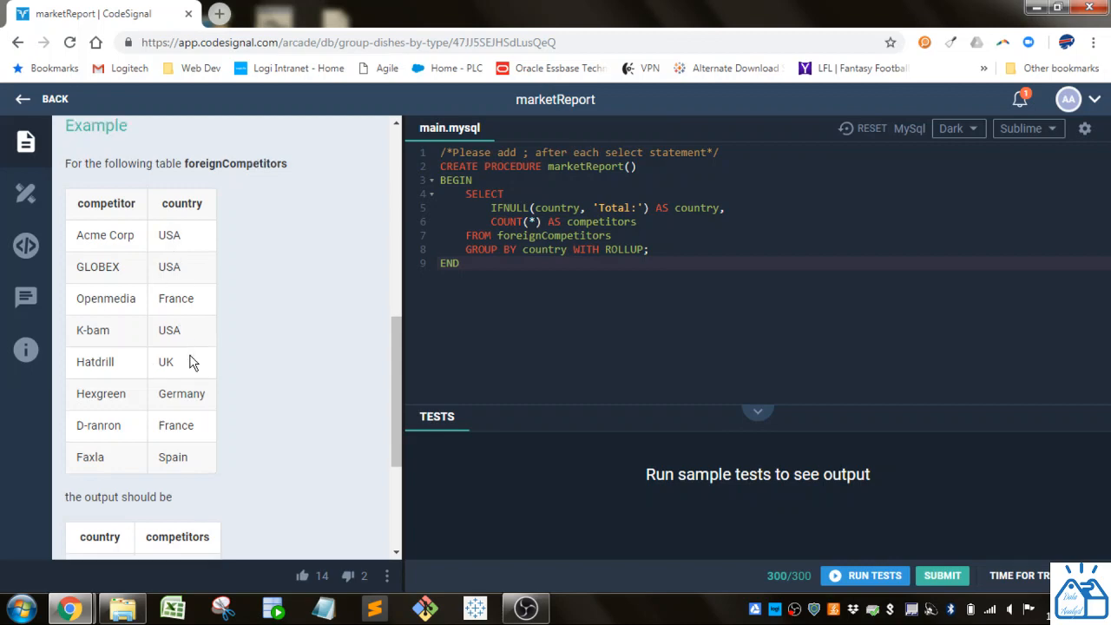
pyautogui.scroll(-3)
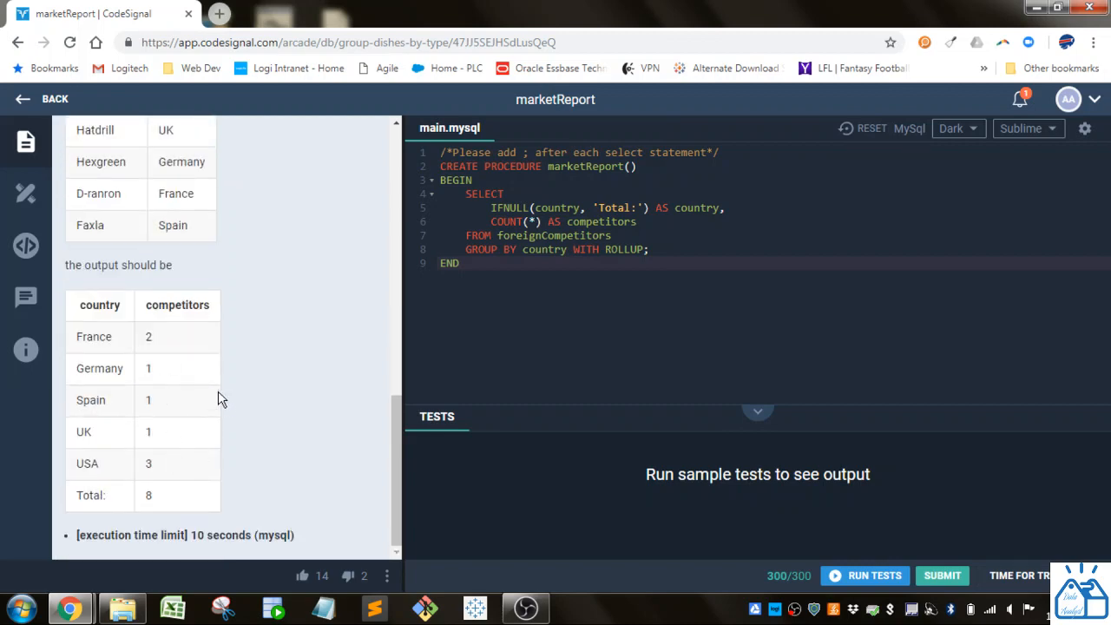
pyautogui.moveTo(297, 457)
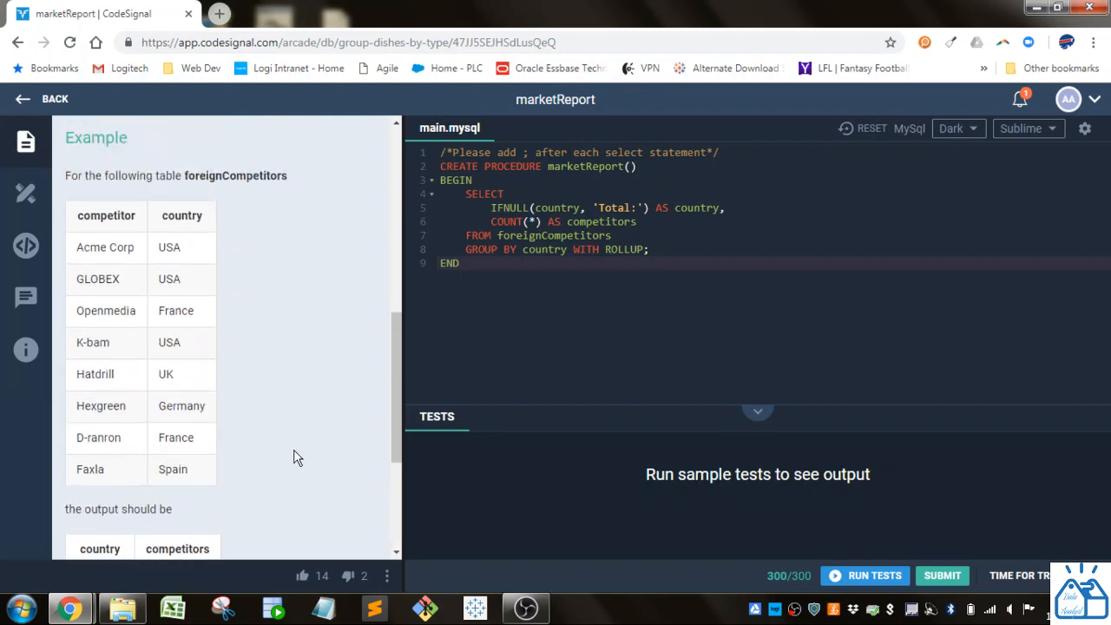
pyautogui.scroll(-3)
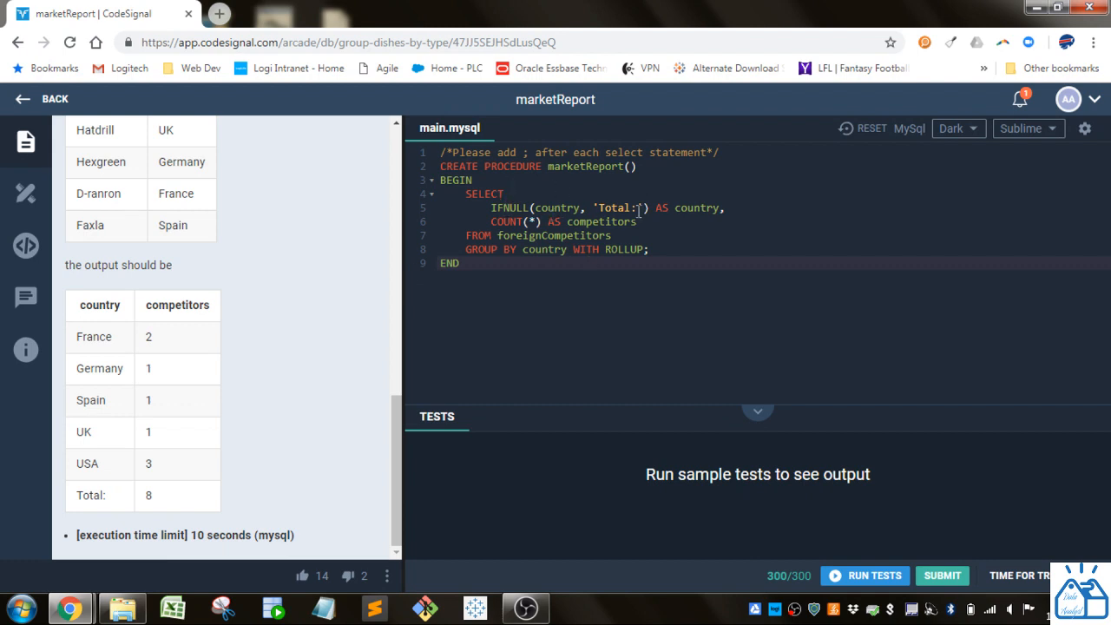
# - Highlight Total: and WITH ROLLUP in the query, then scroll to the expected output table
pyautogui.doubleClick(620, 208)
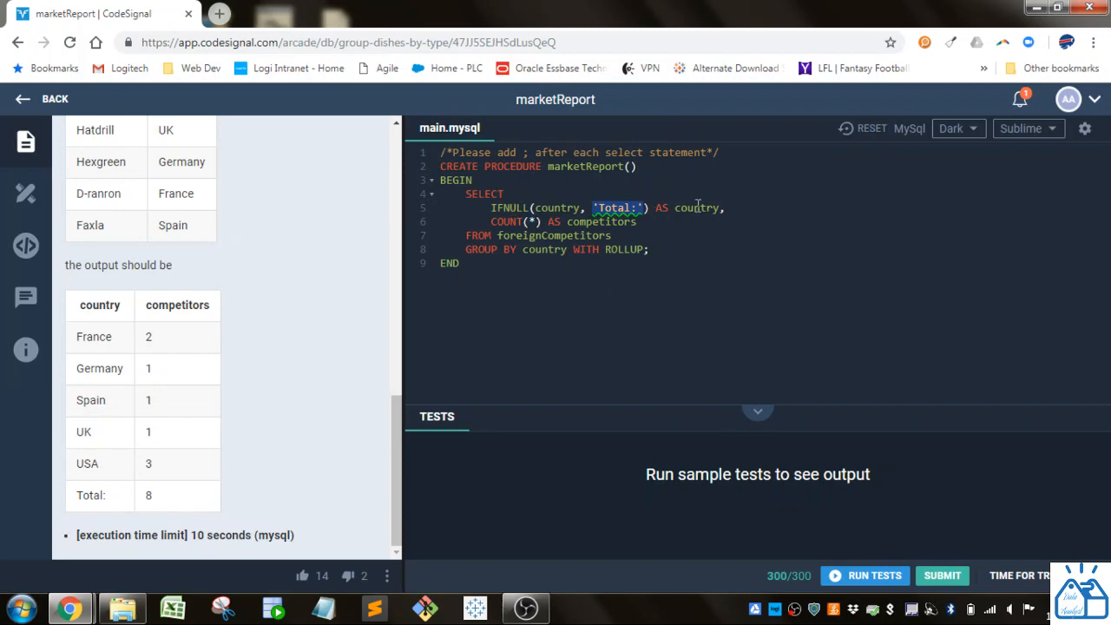
pyautogui.doubleClick(698, 208)
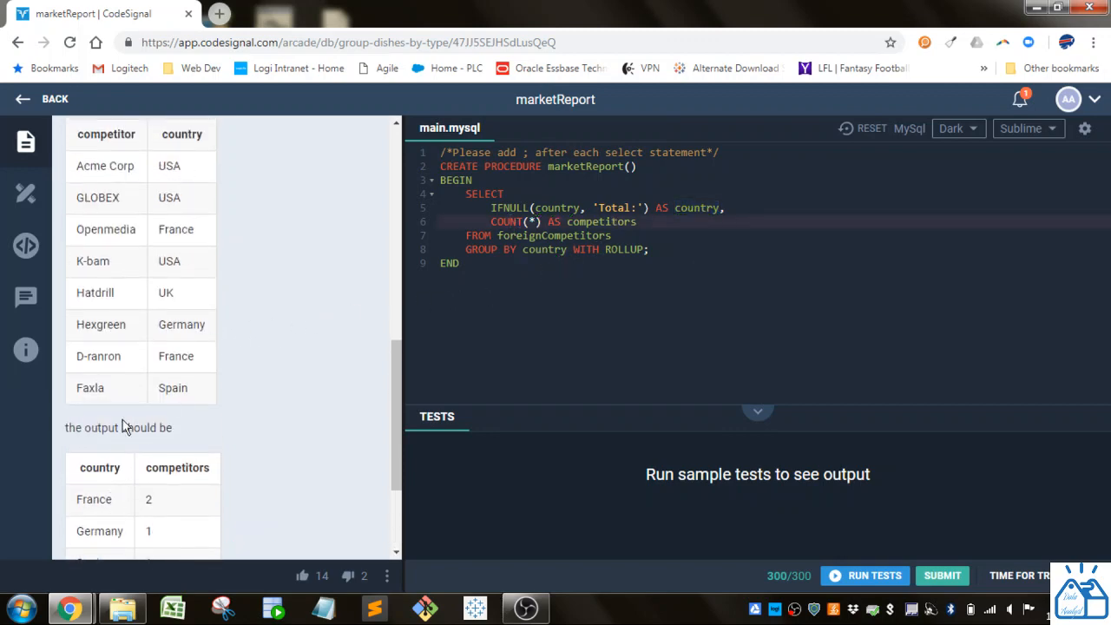
pyautogui.moveTo(366, 384)
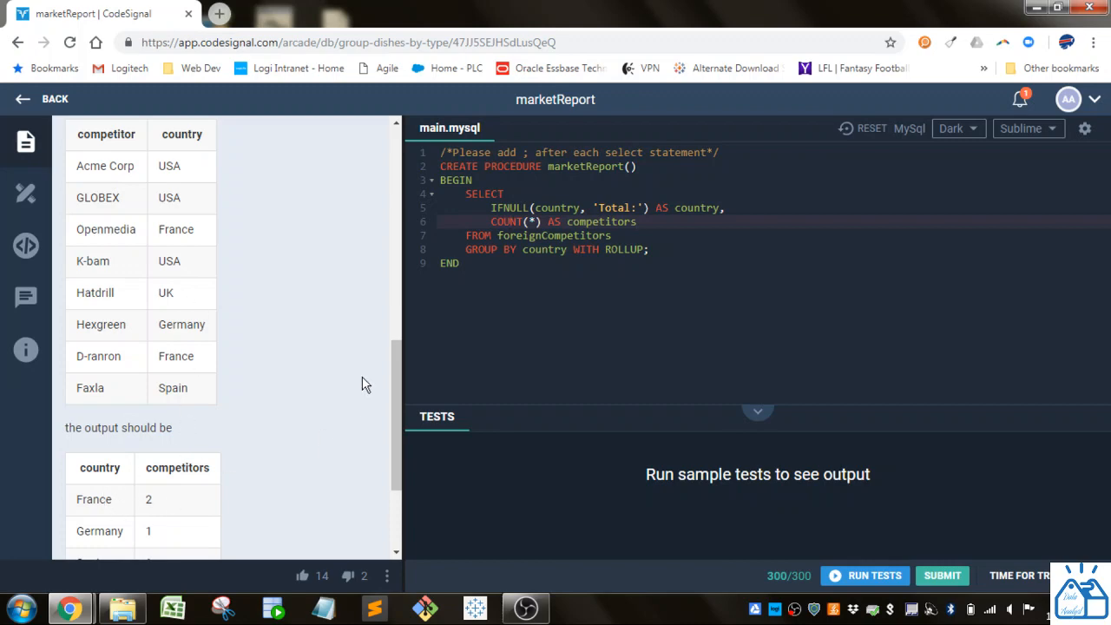
pyautogui.scroll(-3)
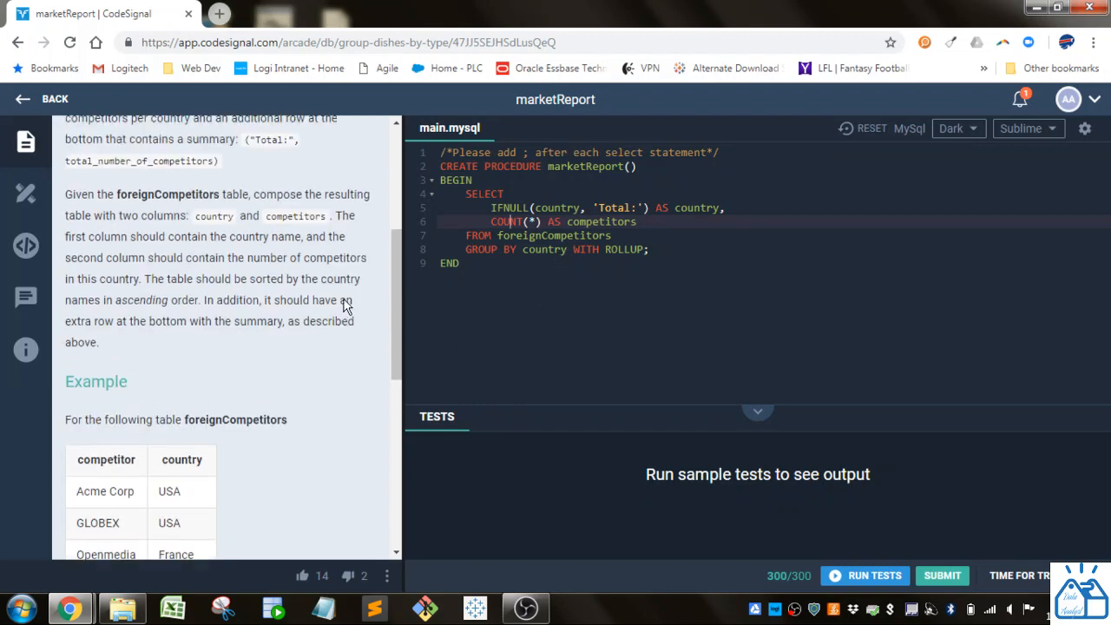
pyautogui.moveTo(139, 300)
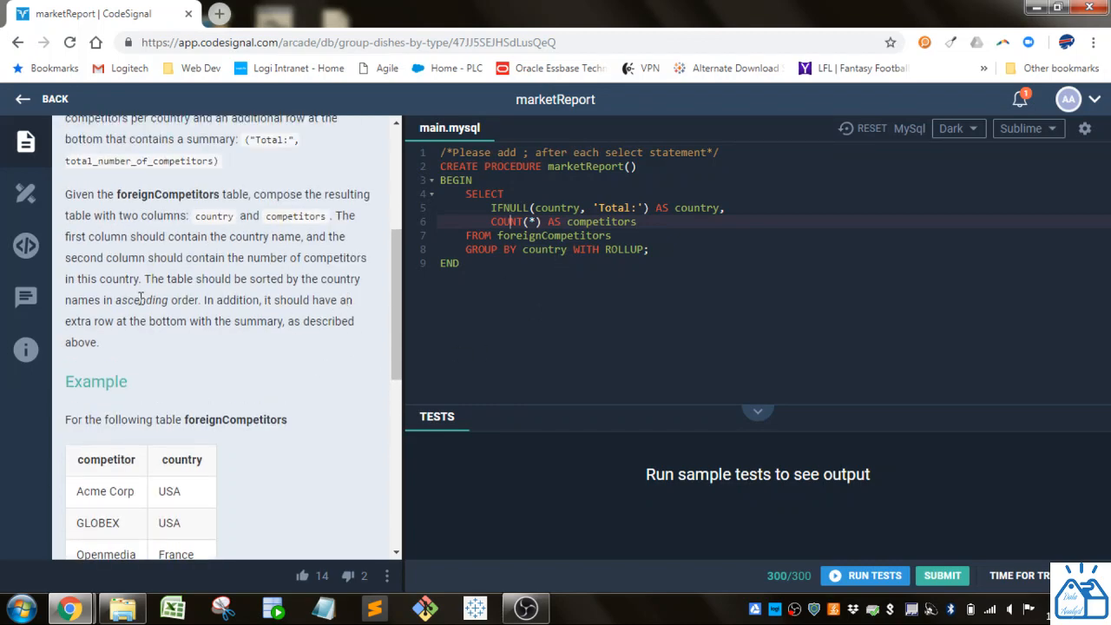
pyautogui.doubleClick(585, 249)
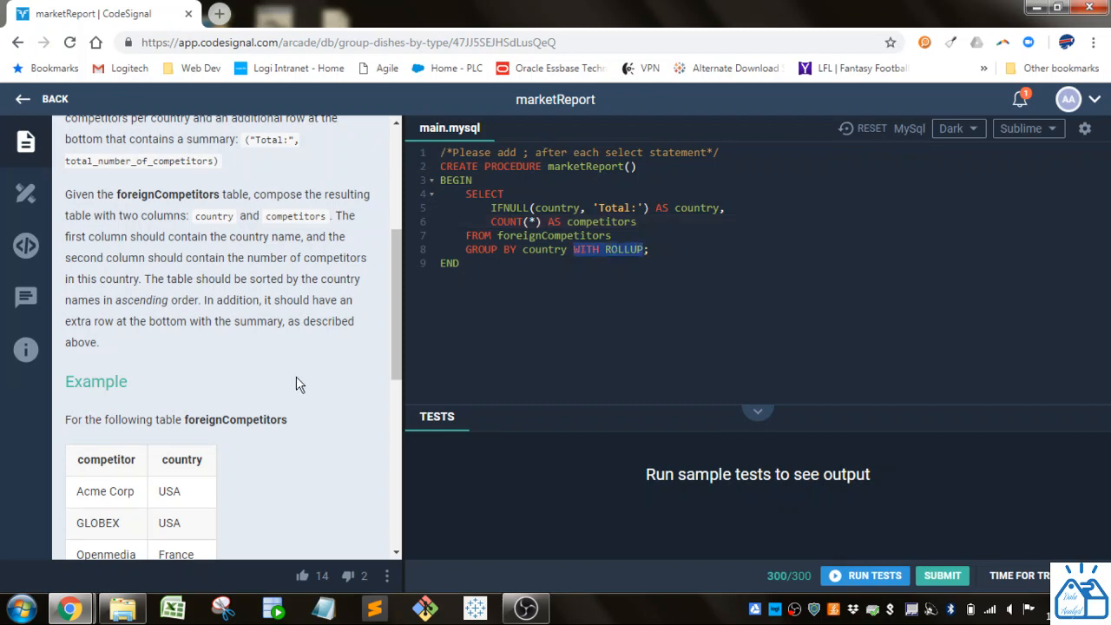
pyautogui.scroll(-3)
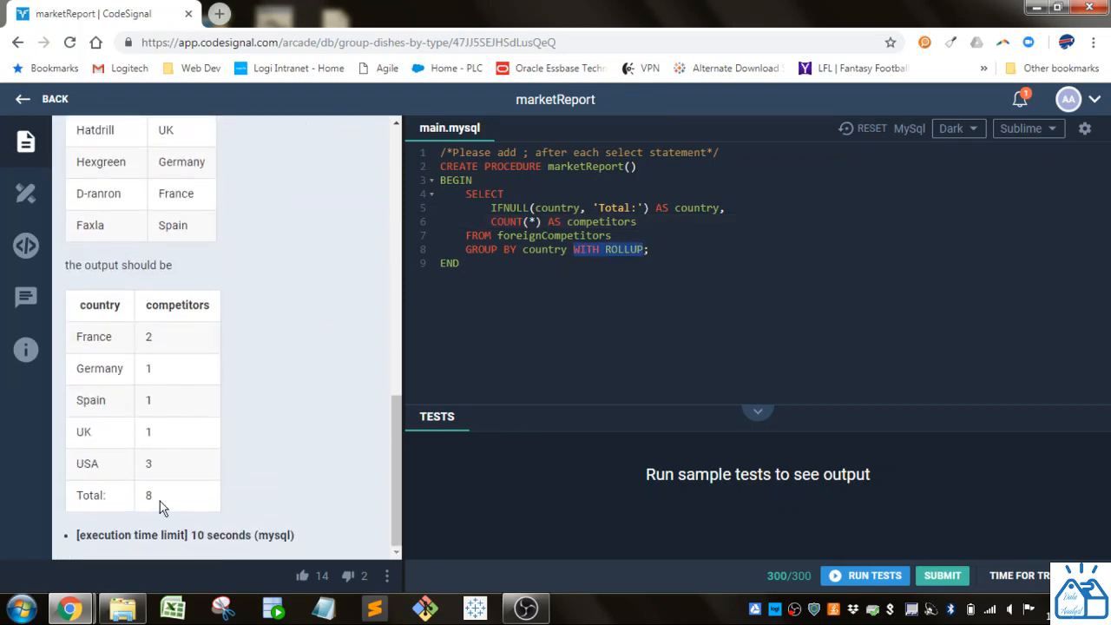
pyautogui.moveTo(640, 346)
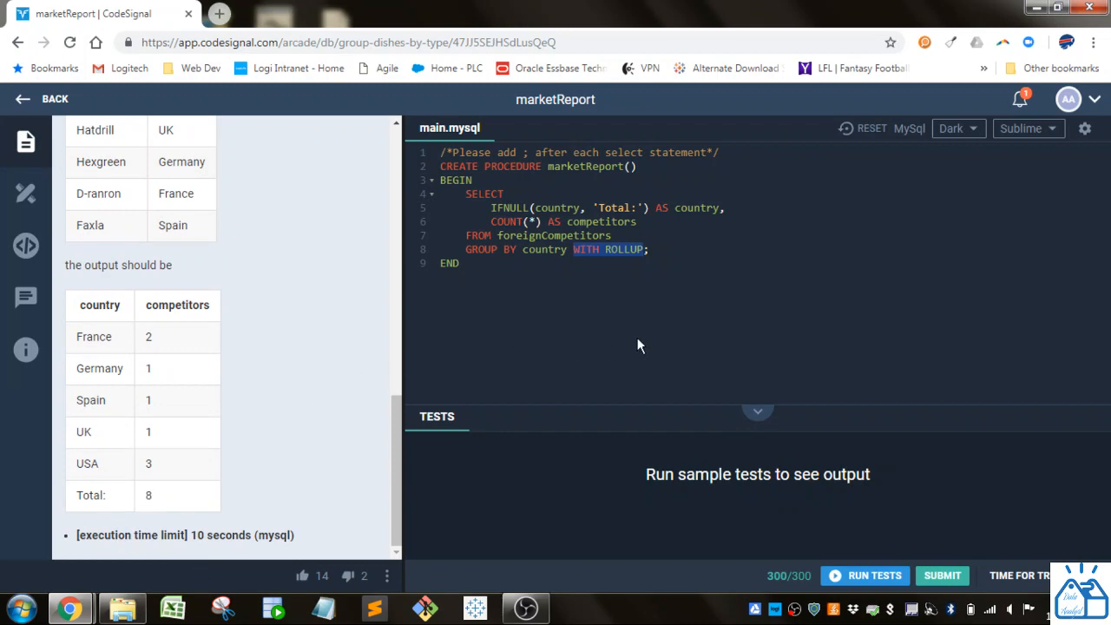
# - Run the sample tests and confirm 2/2 pass with output ending in Total: 8
pyautogui.click(874, 576)
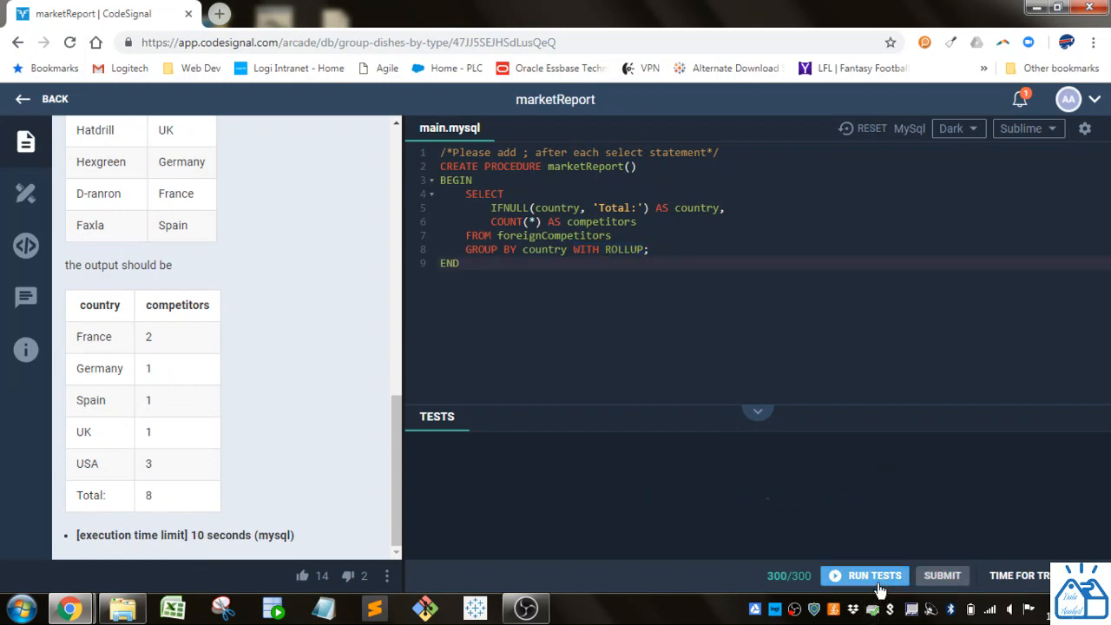
pyautogui.click(864, 575)
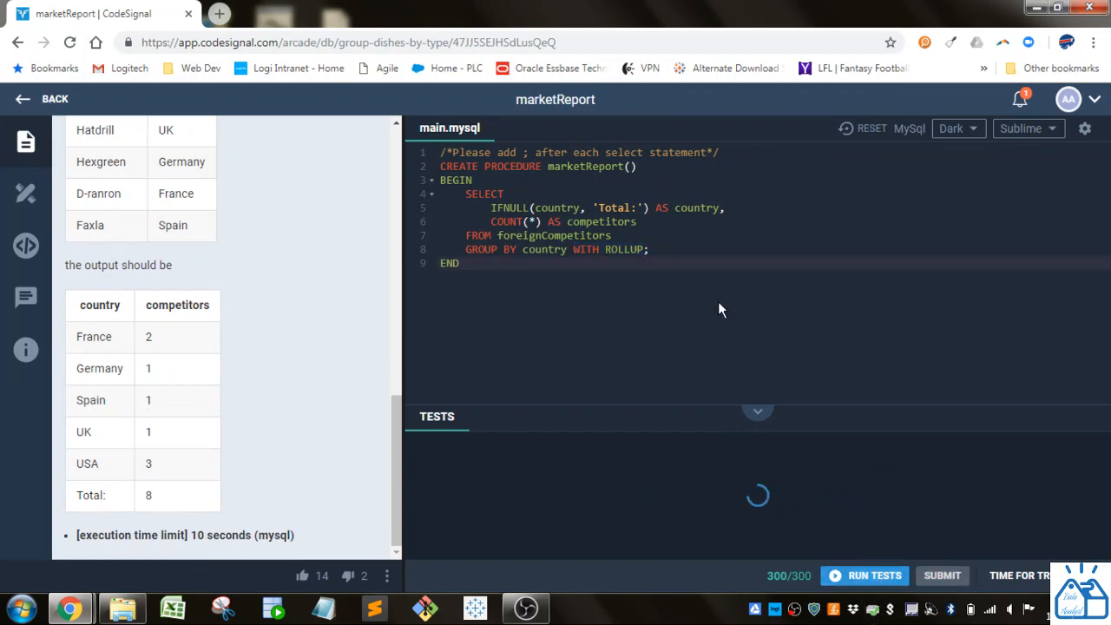
pyautogui.click(865, 576)
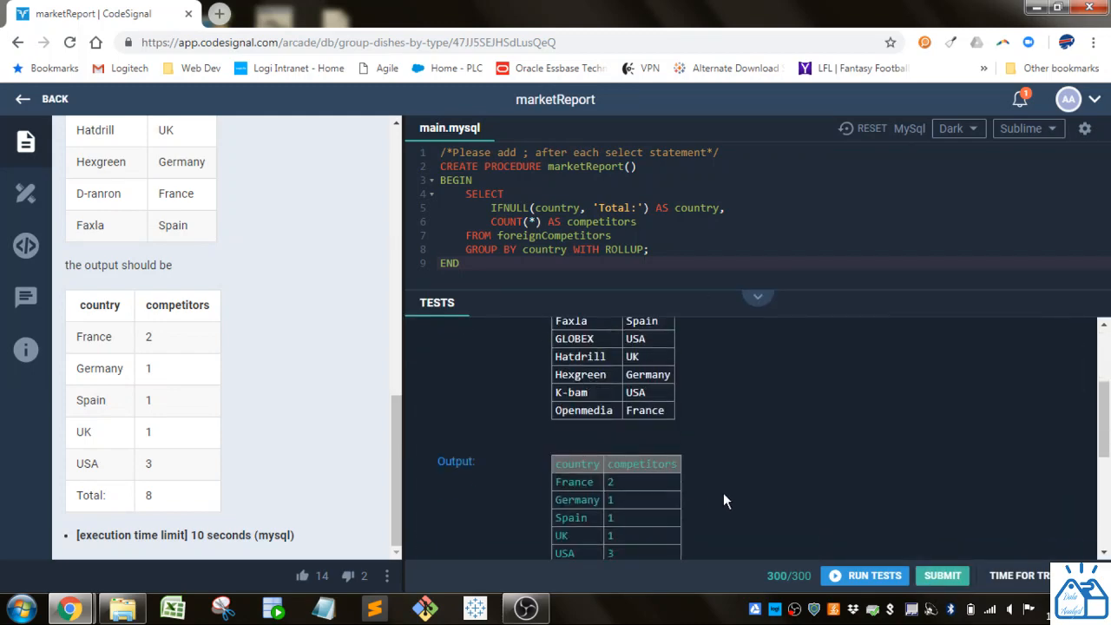
pyautogui.scroll(-3)
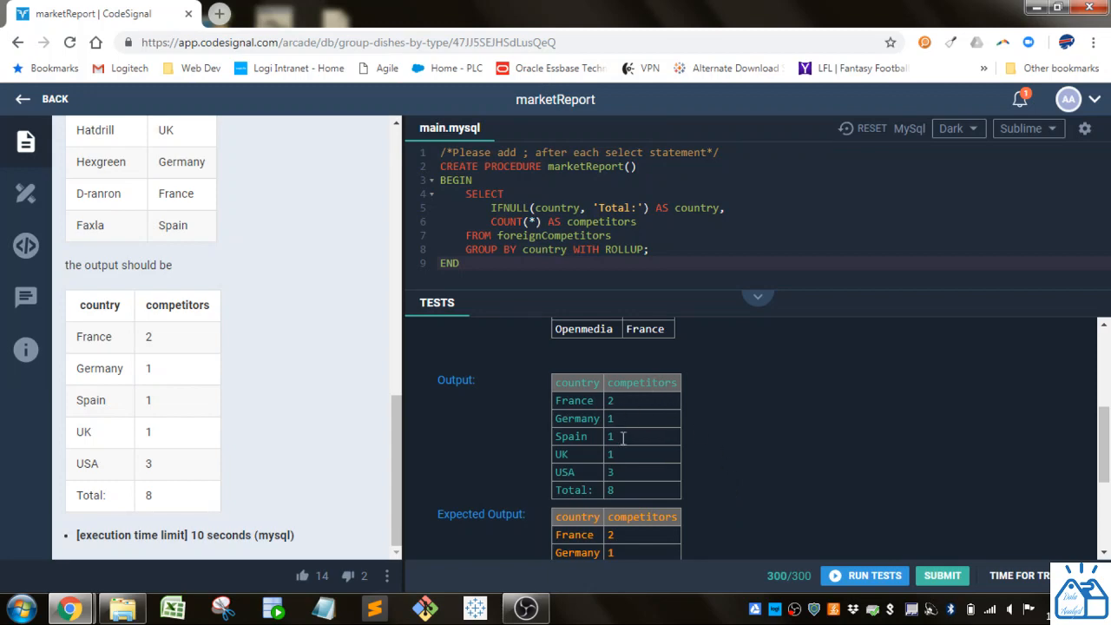
pyautogui.click(865, 575)
pyautogui.write('/')
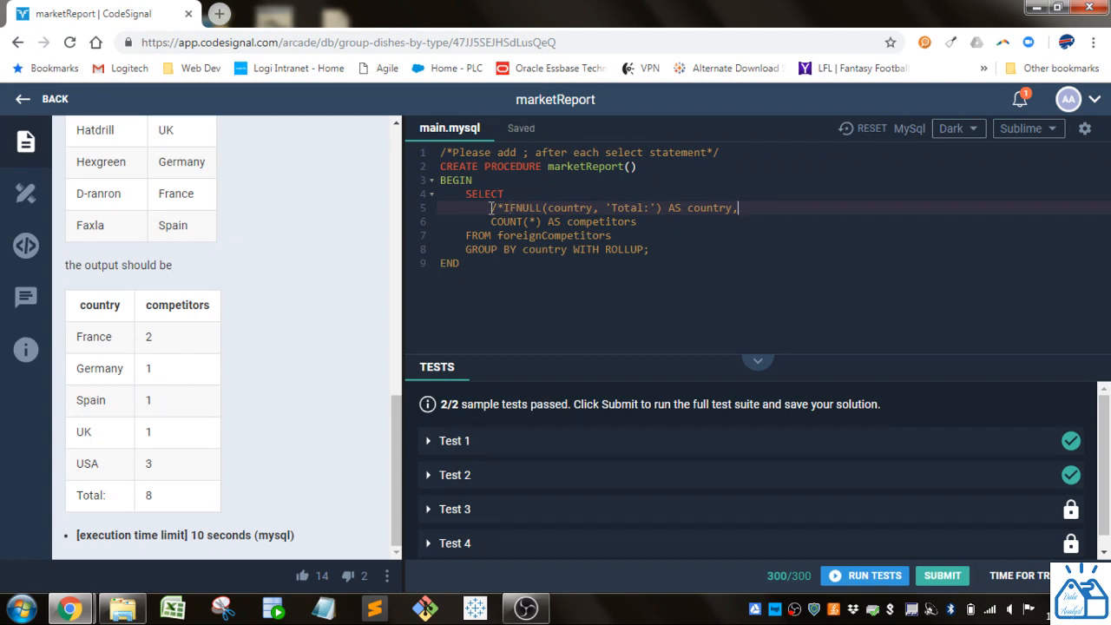
# - Comment out IFNULL, select plain country, rerun tests and locate NULL in the summary row
pyautogui.write('*')
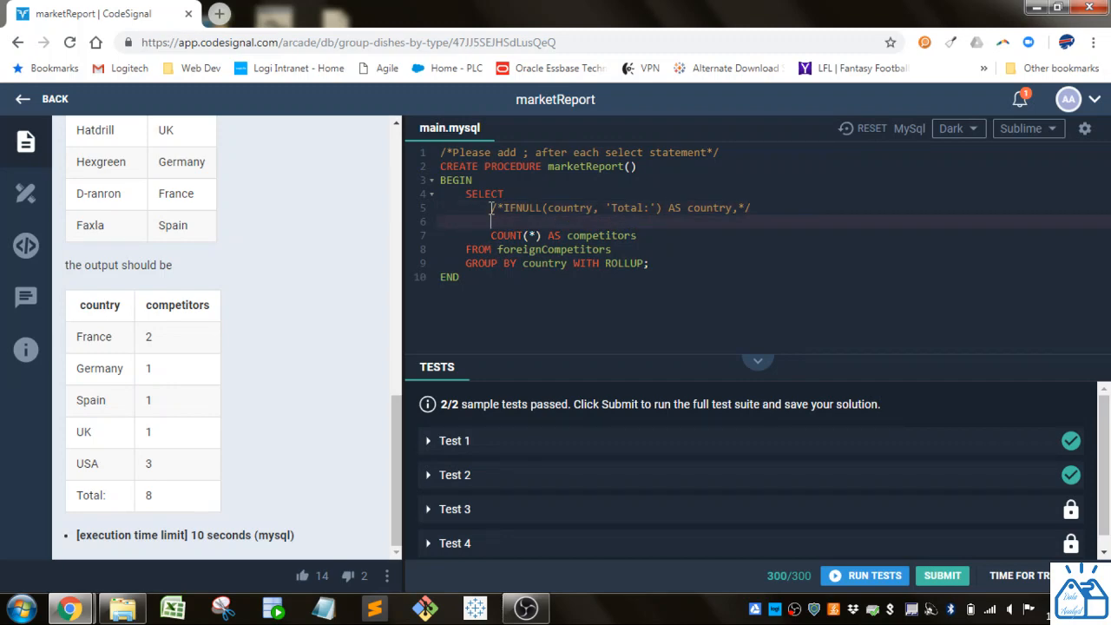
pyautogui.write('country,')
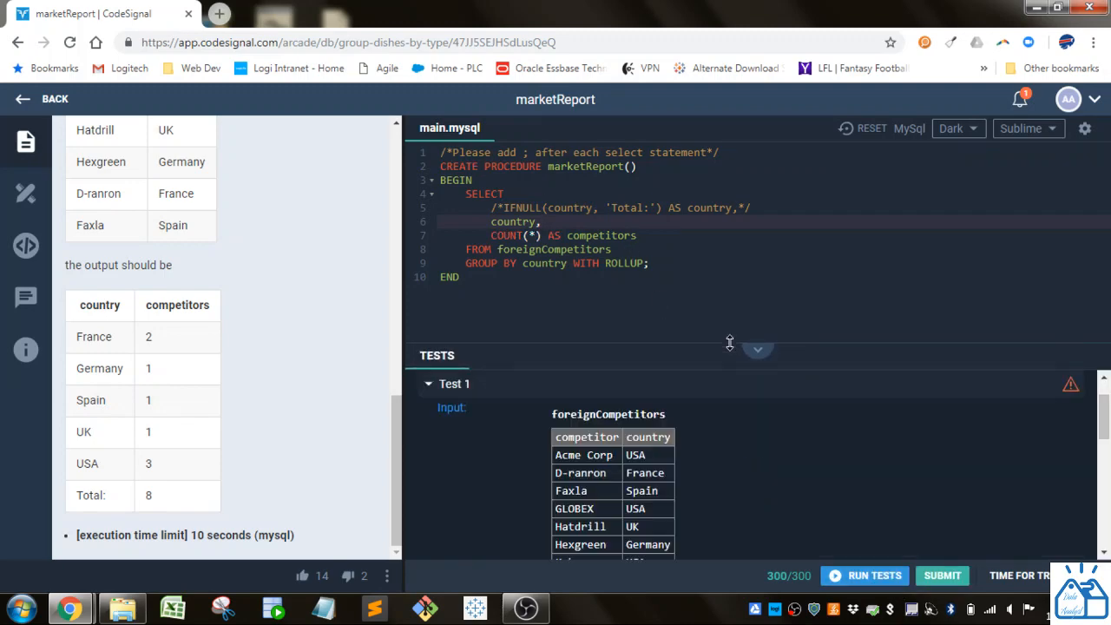
pyautogui.click(865, 575)
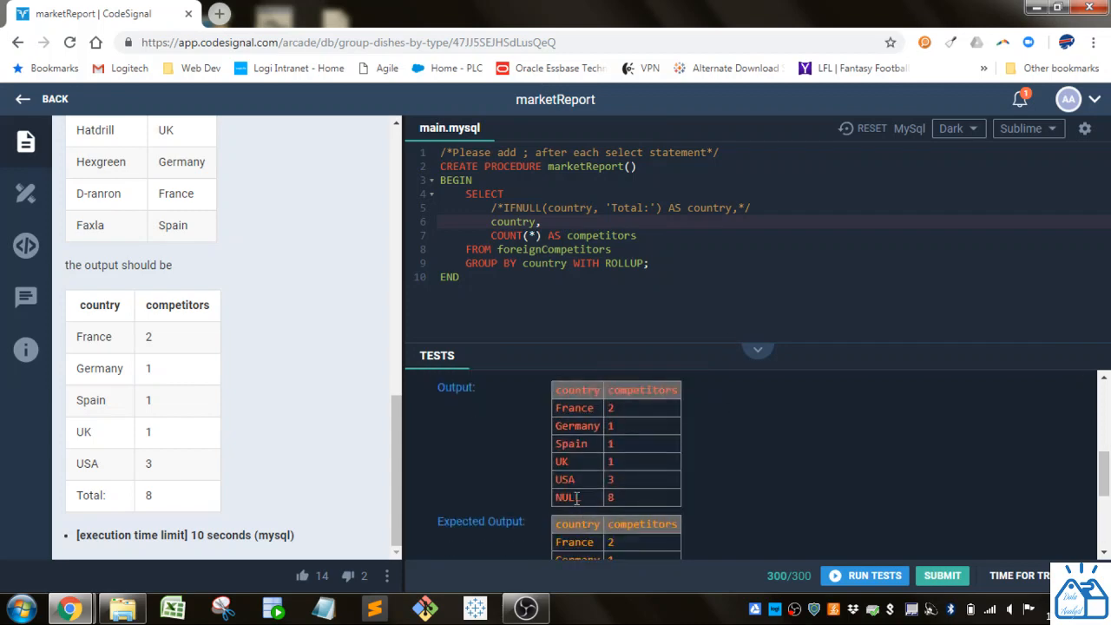
pyautogui.doubleClick(566, 497)
pyautogui.write('/*WITH ROLLUP*/')
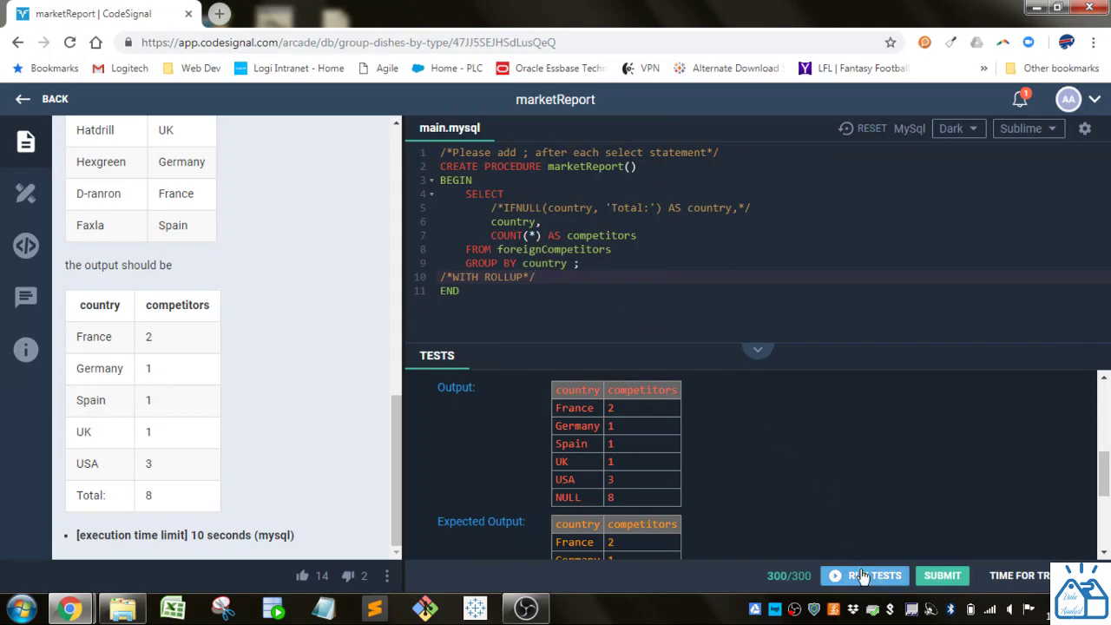
# - Rerun the tests with WITH ROLLUP commented out, getting only per-country counts
pyautogui.click(865, 576)
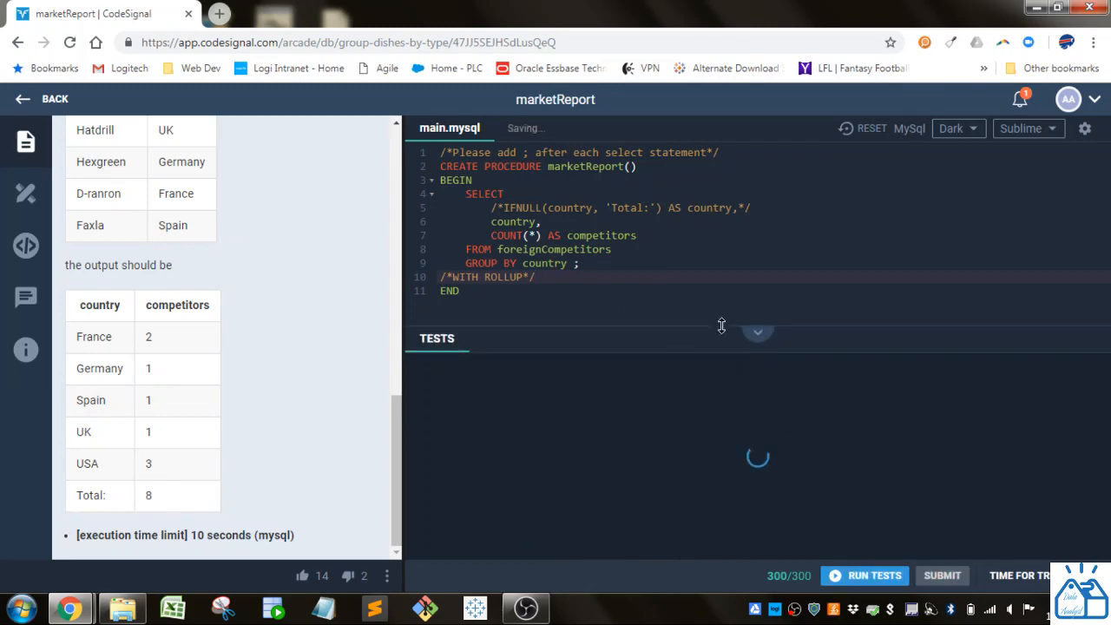
pyautogui.click(865, 576)
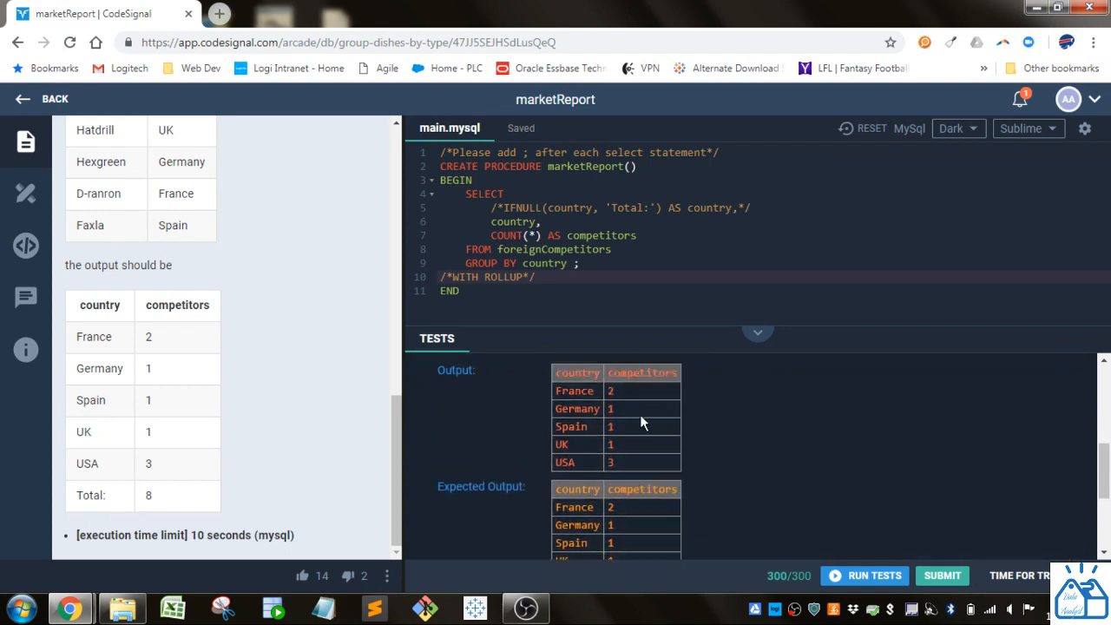
pyautogui.moveTo(417, 270)
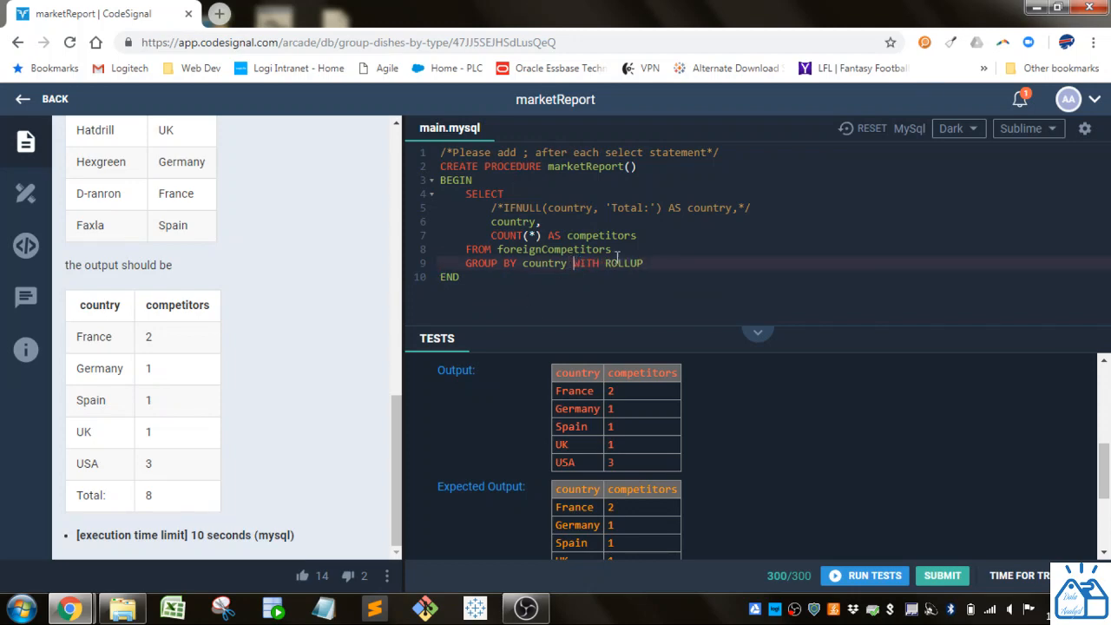
# - Put the semicolon back after WITH ROLLUP
pyautogui.write(';')
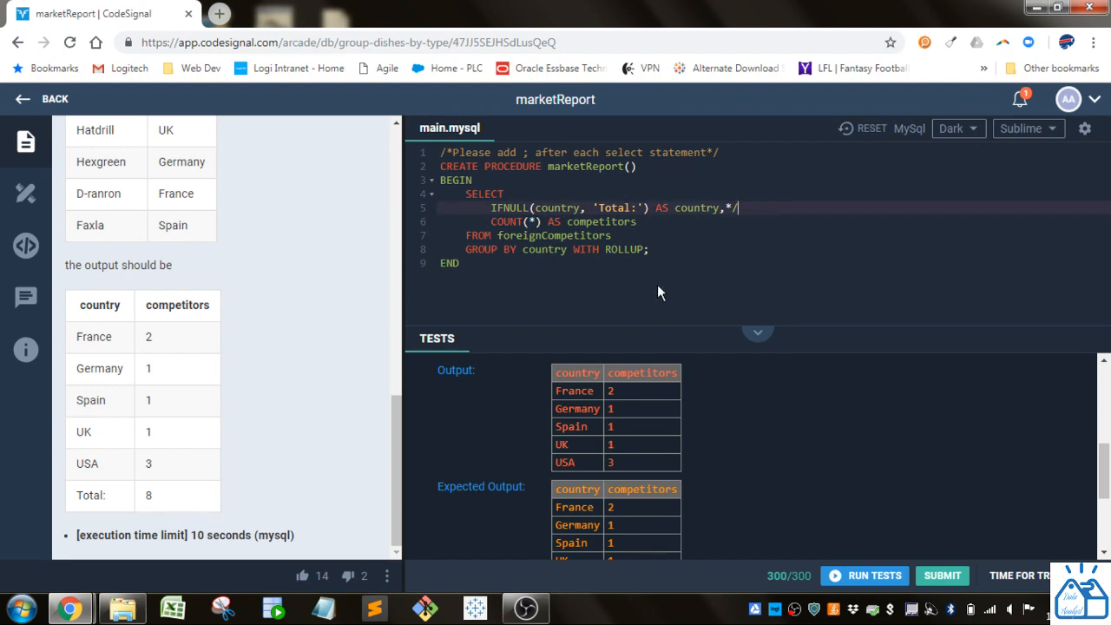
pyautogui.moveTo(682, 285)
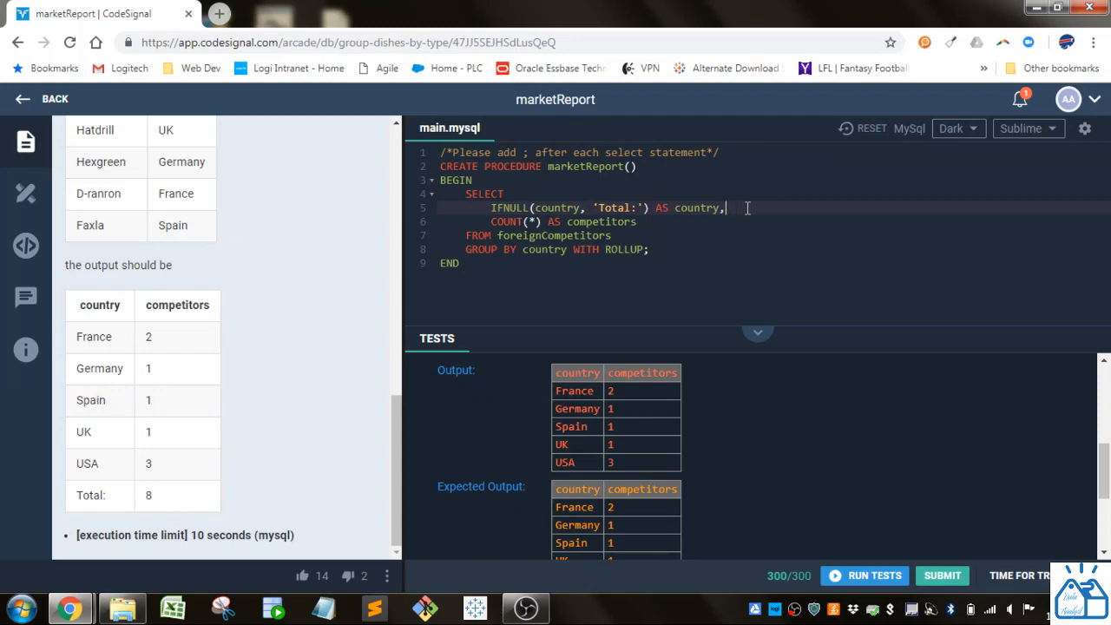
pyautogui.moveTo(663, 268)
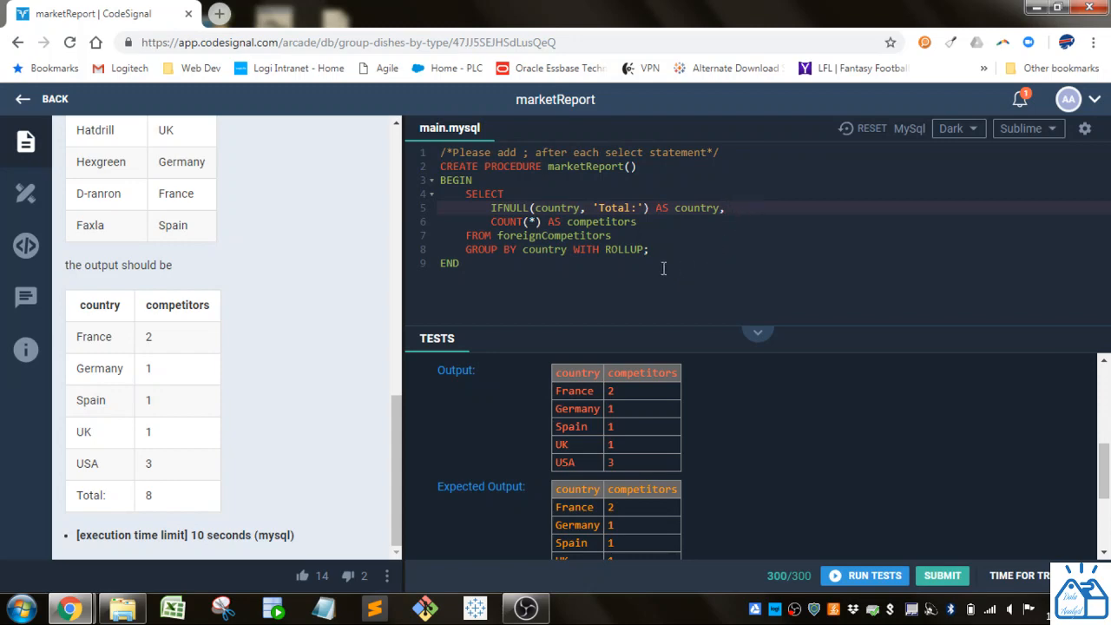